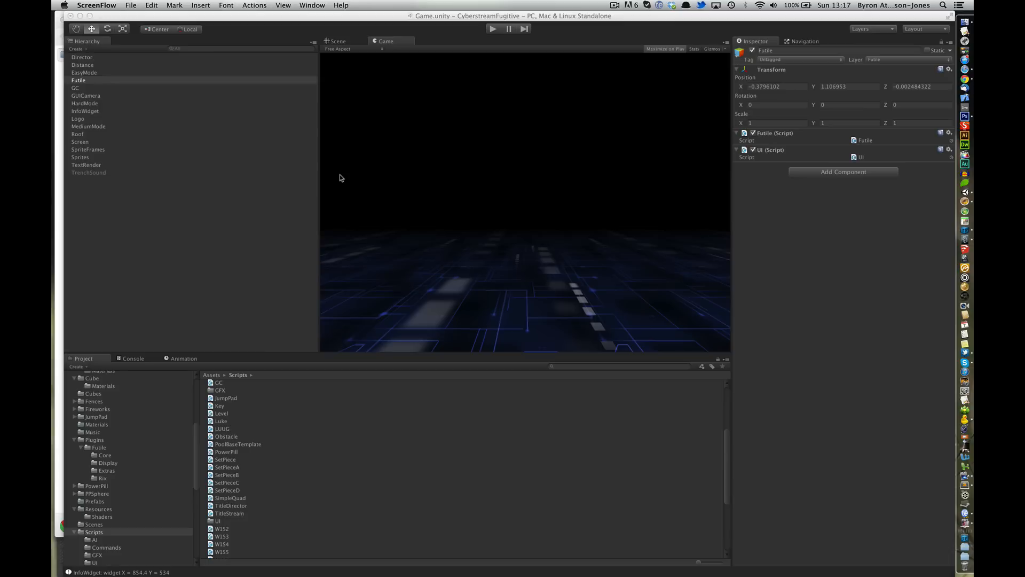
- Inspect the GC and Futile scene objects' components in the Unity Inspector
{"action": "left_click", "coordinate": [78, 80]}
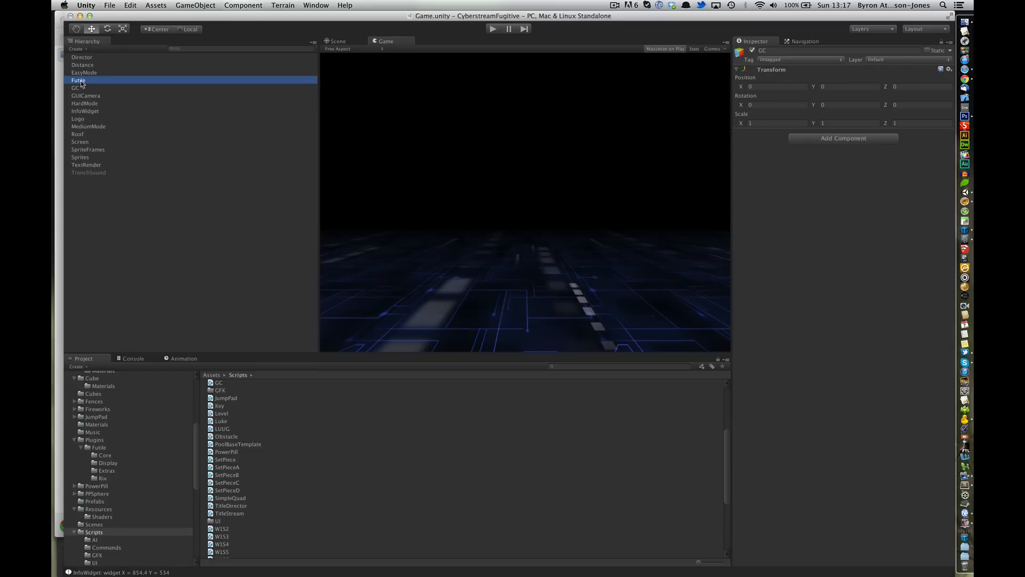
{"action": "left_click", "coordinate": [78, 80]}
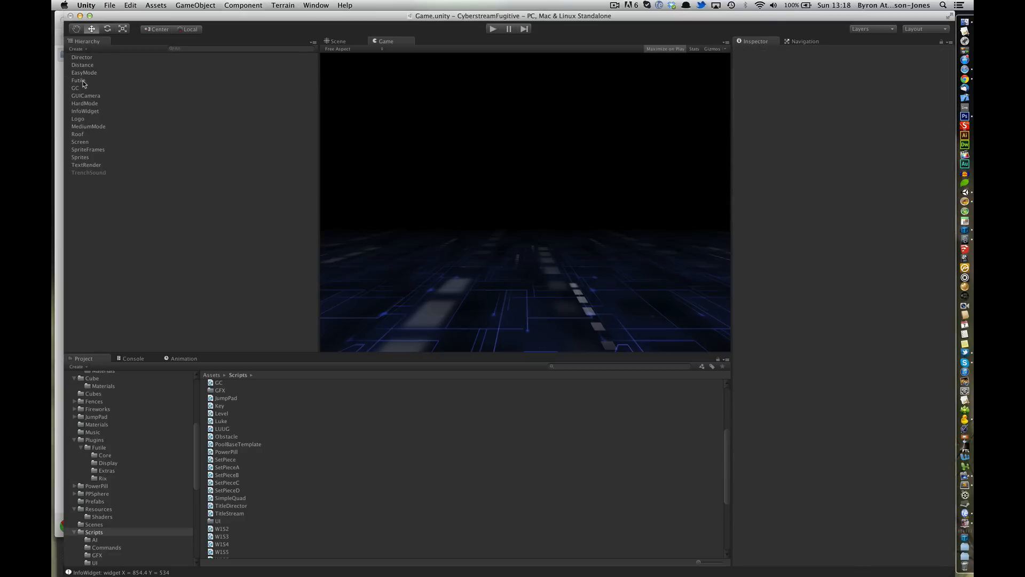
{"action": "left_click", "coordinate": [78, 80]}
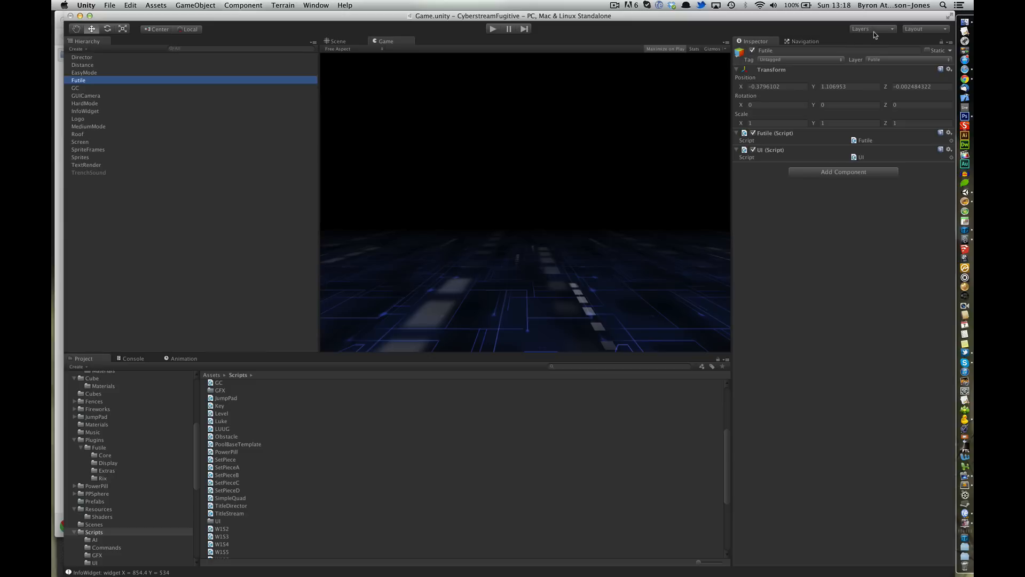
- Review the scene's layer list and layer name editor, then return to the Futile object
{"action": "left_click", "coordinate": [873, 28]}
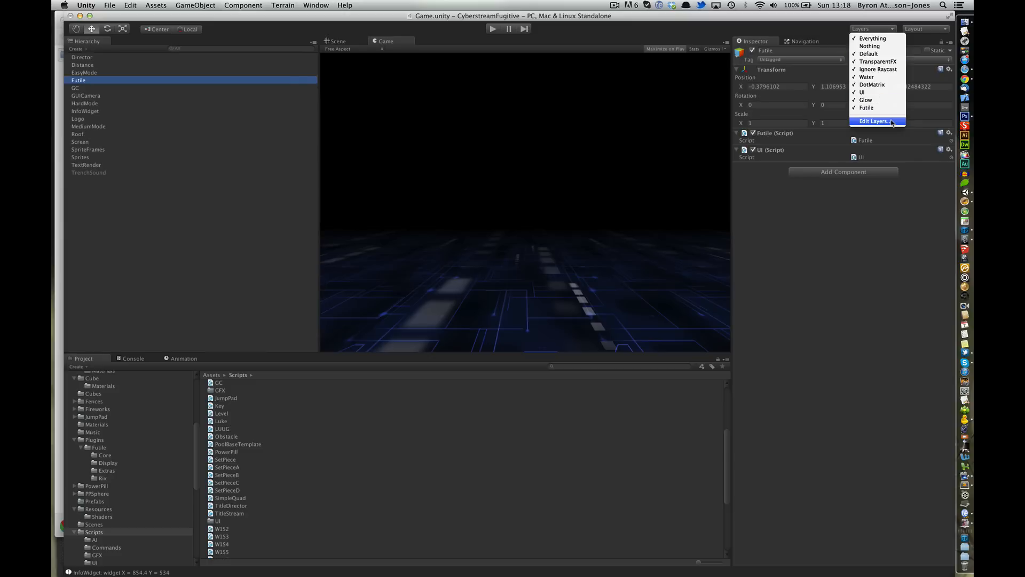
{"action": "left_click", "coordinate": [873, 121]}
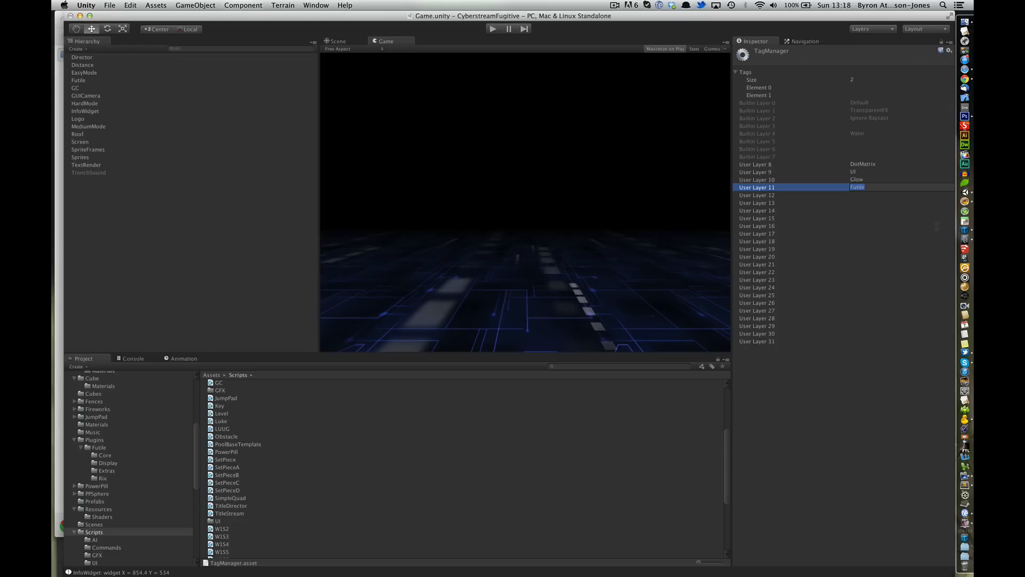
{"action": "mouse_move", "coordinate": [364, 169]}
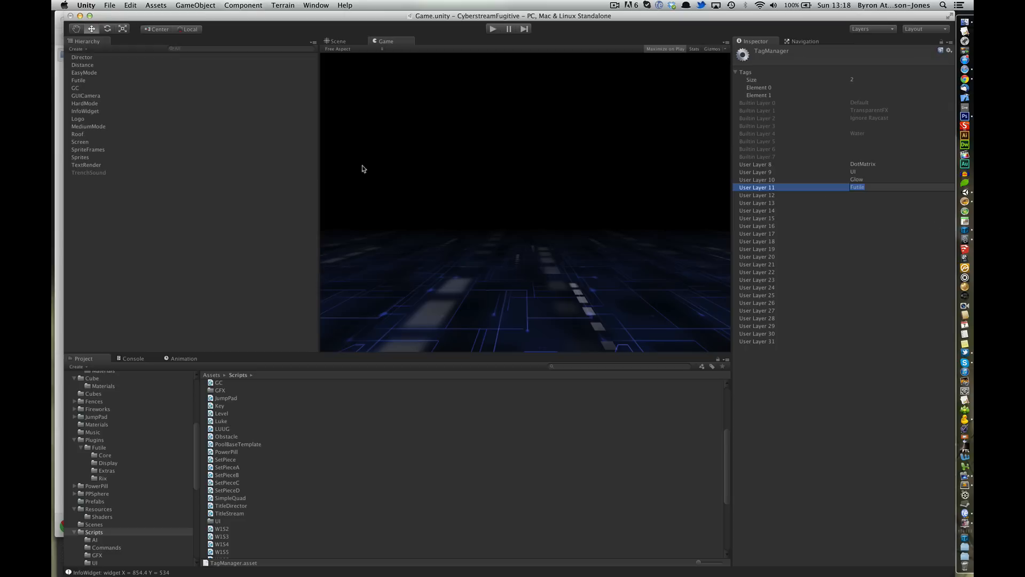
{"action": "left_click", "coordinate": [78, 80]}
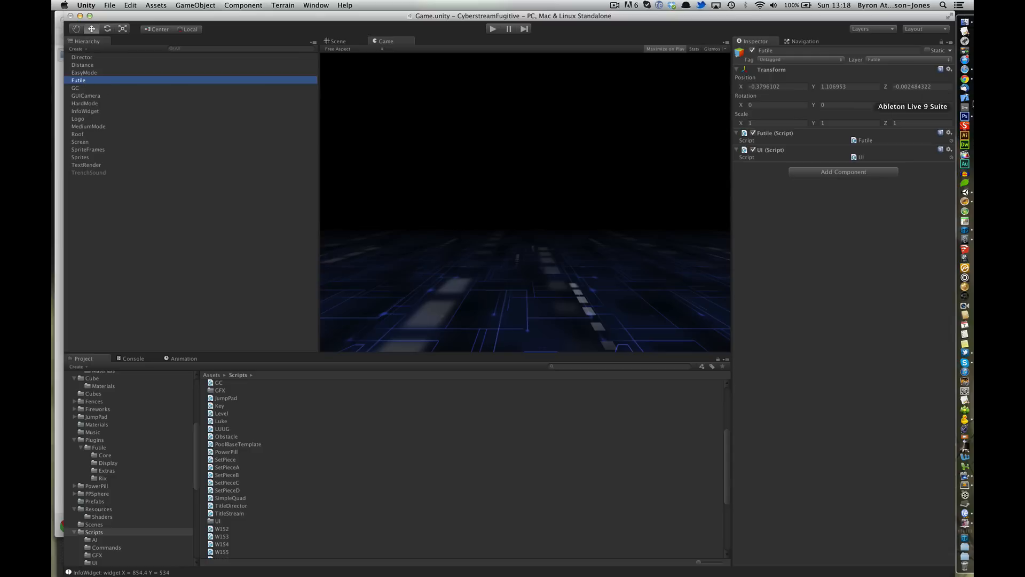
- In Sublime Text 2, select the _camera.cullingMask = (1 << 11) line in Futile.cs, then move to FRenderLayer.cs
{"action": "left_click", "coordinate": [889, 60]}
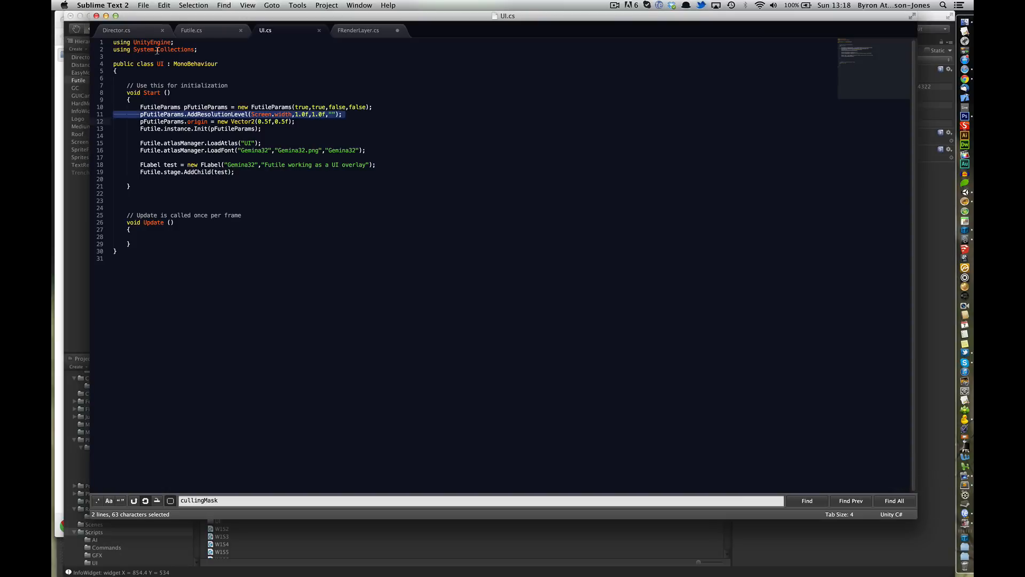
{"action": "left_click", "coordinate": [191, 30]}
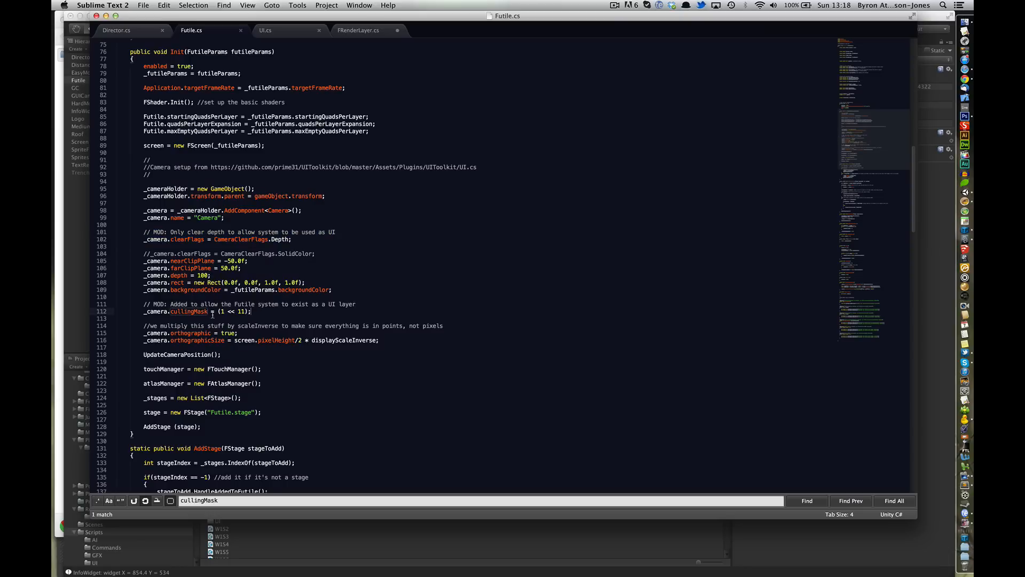
{"action": "triple_click", "coordinate": [197, 311]}
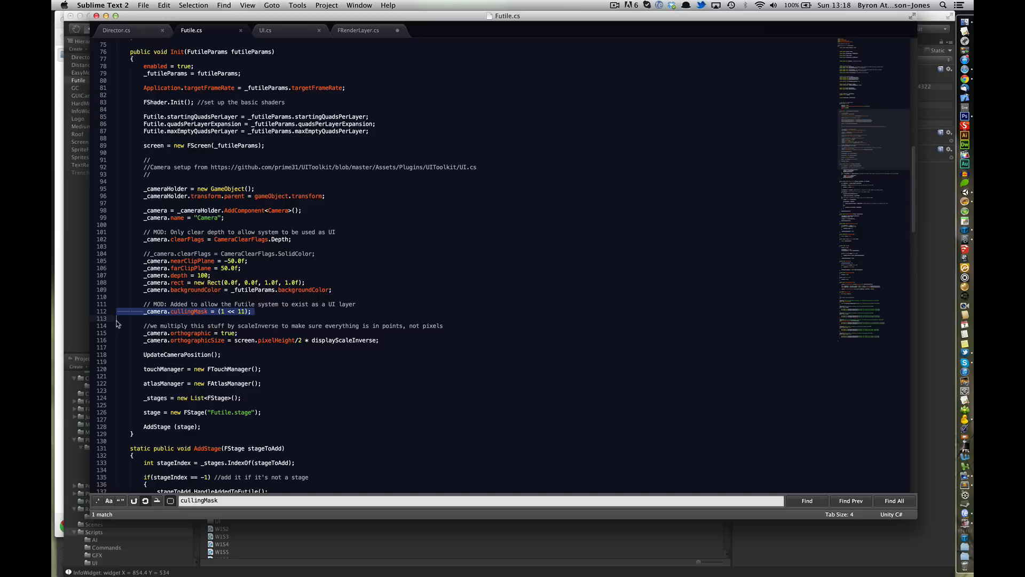
{"action": "mouse_move", "coordinate": [321, 261]}
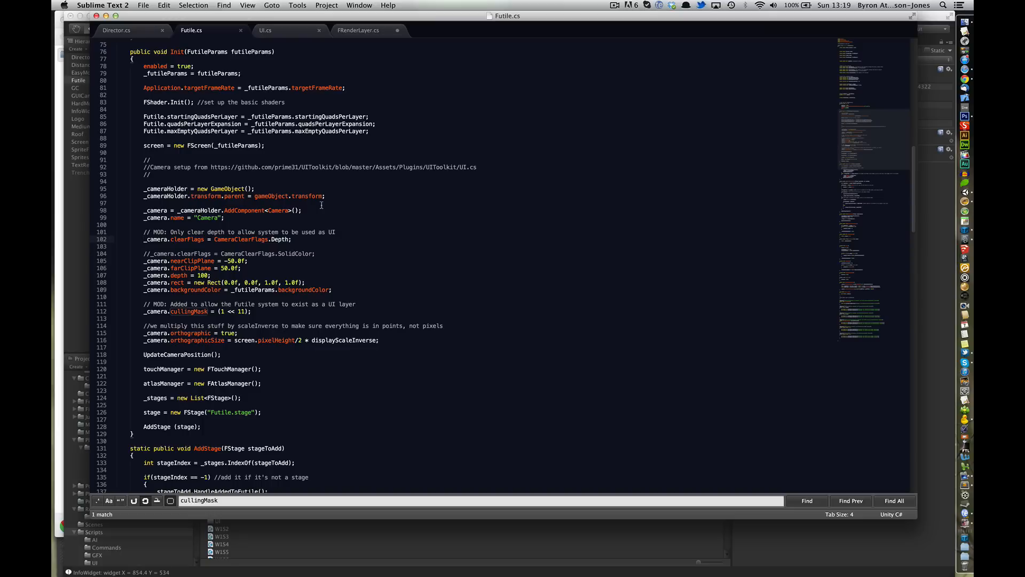
{"action": "mouse_move", "coordinate": [294, 244]}
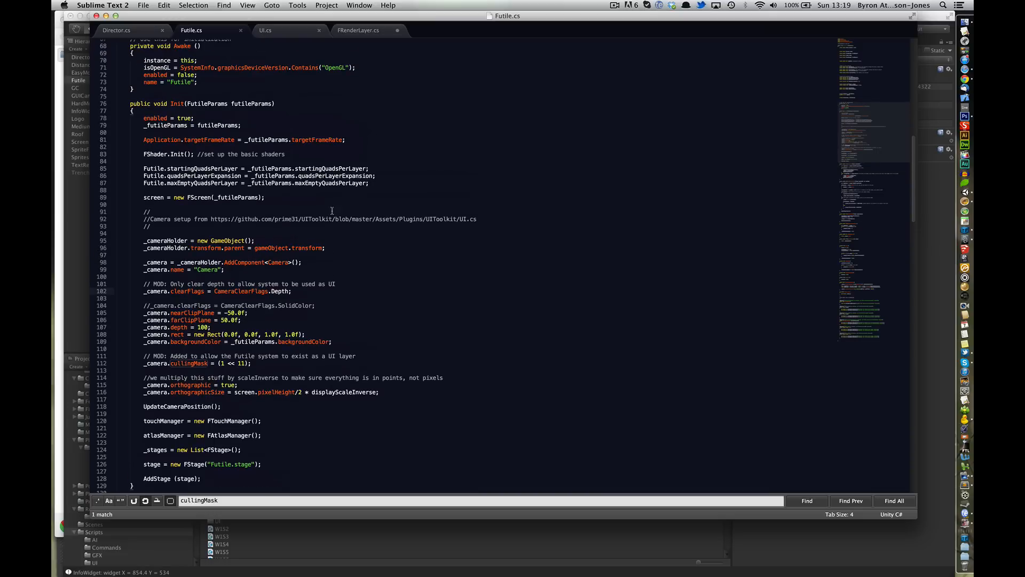
{"action": "left_click", "coordinate": [359, 30]}
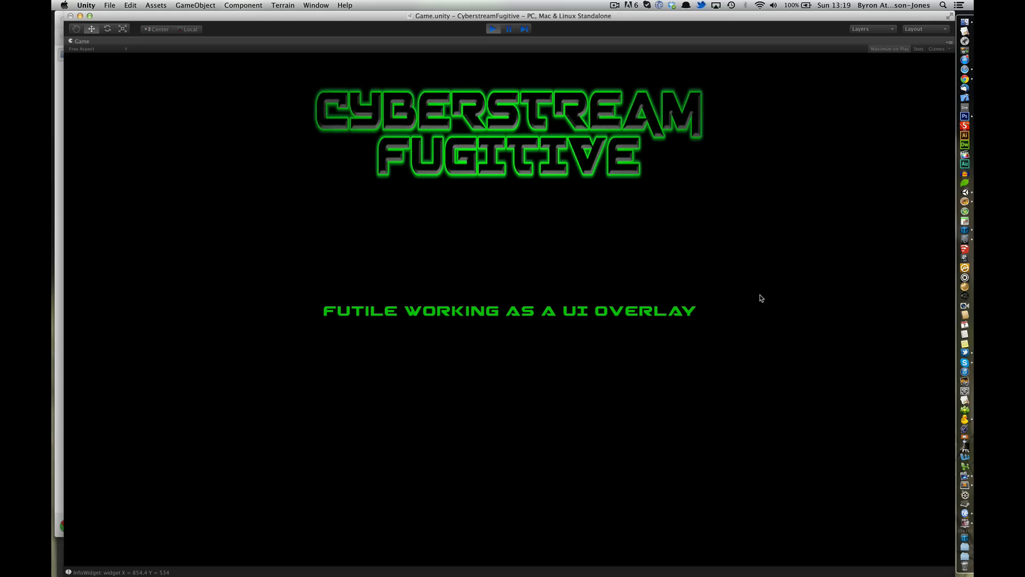
- Run the game so "FUTILE WORKING AS A UI OVERLAY" shows over the Cyberstream Fugitive title screen
{"action": "left_click", "coordinate": [494, 29]}
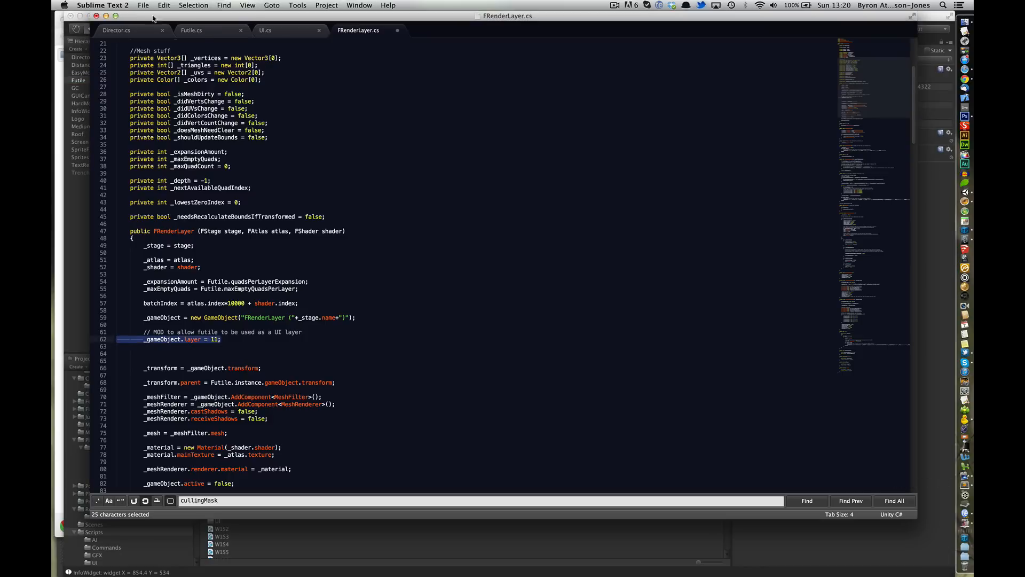
- Revisit the camera culling-mask line in Futile.cs
{"action": "left_click", "coordinate": [191, 29]}
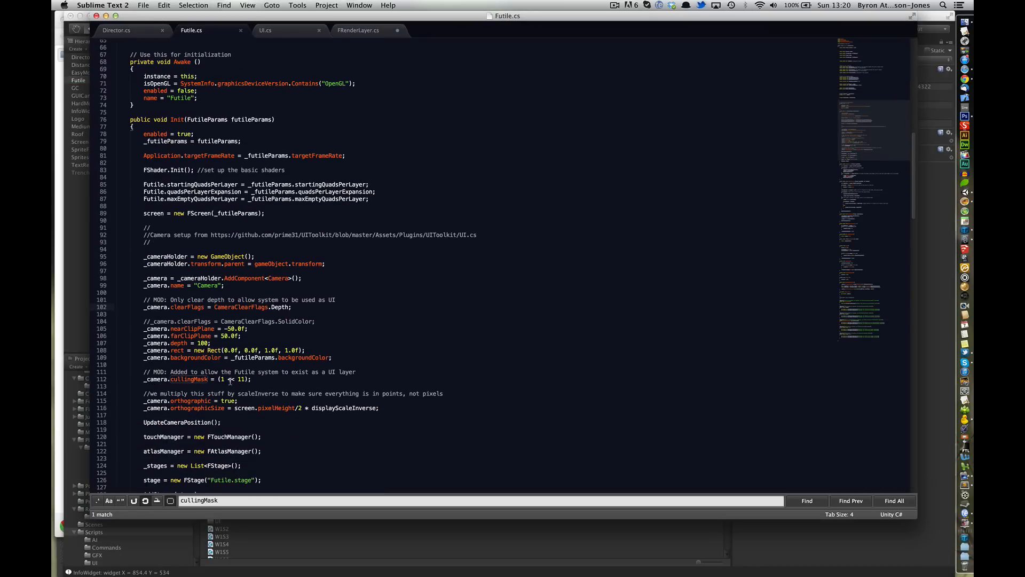
{"action": "triple_click", "coordinate": [197, 379]}
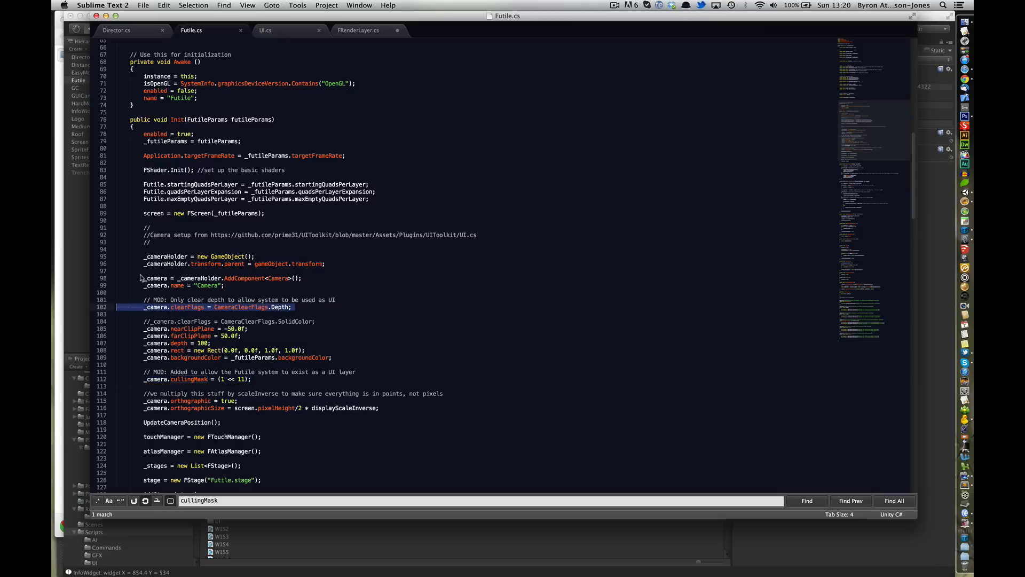
- Show the _gameObject.layer = 11 assignment in FRenderLayer.cs and bring up the screen-recording menu
{"action": "left_click", "coordinate": [359, 30]}
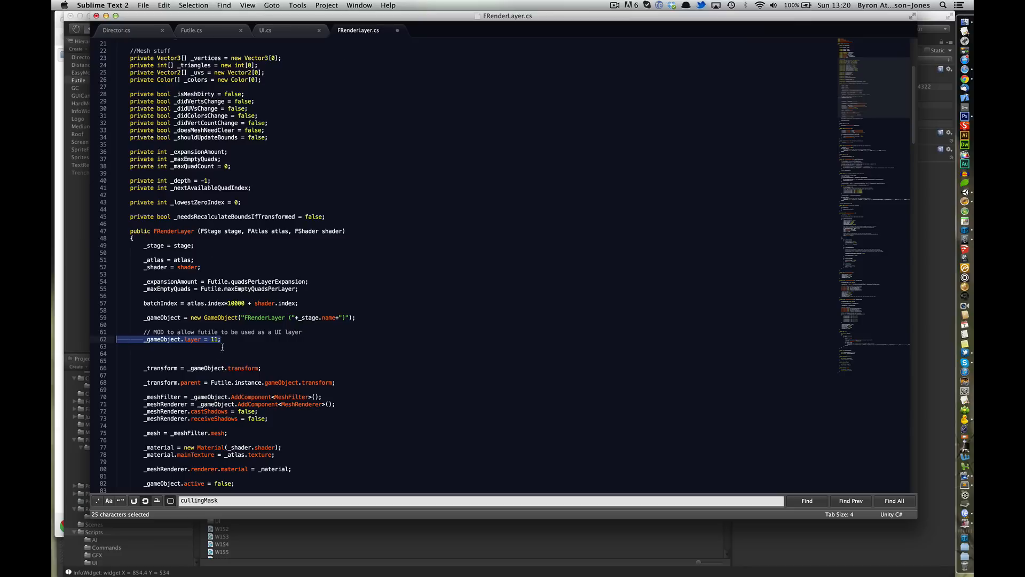
{"action": "left_click", "coordinate": [223, 338]}
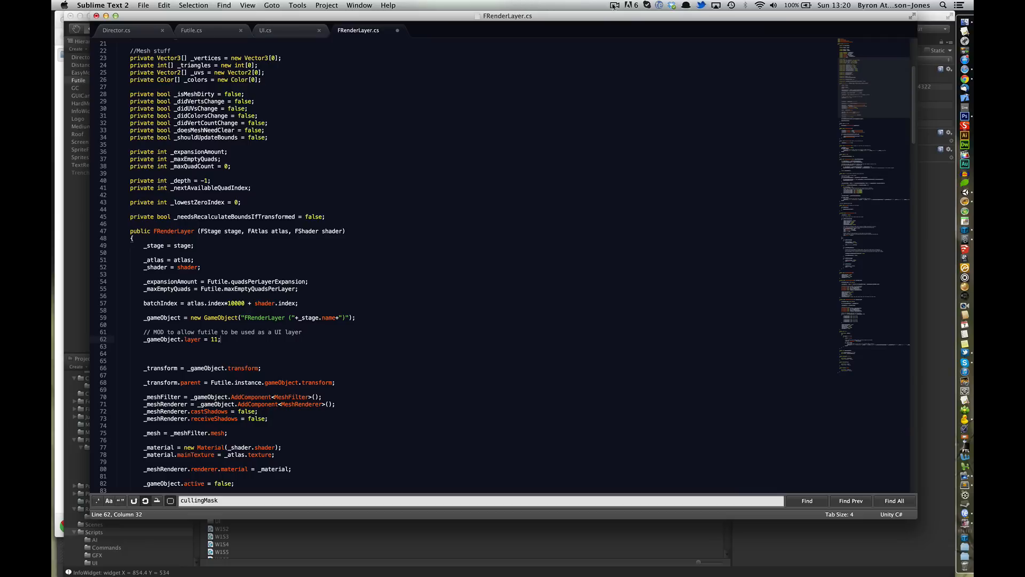
{"action": "left_click", "coordinate": [611, 5]}
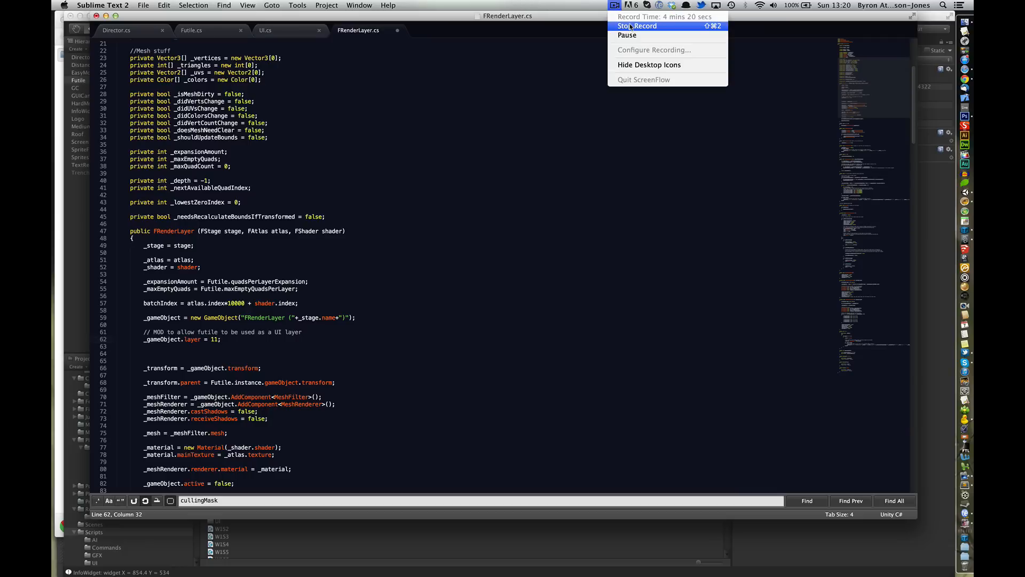